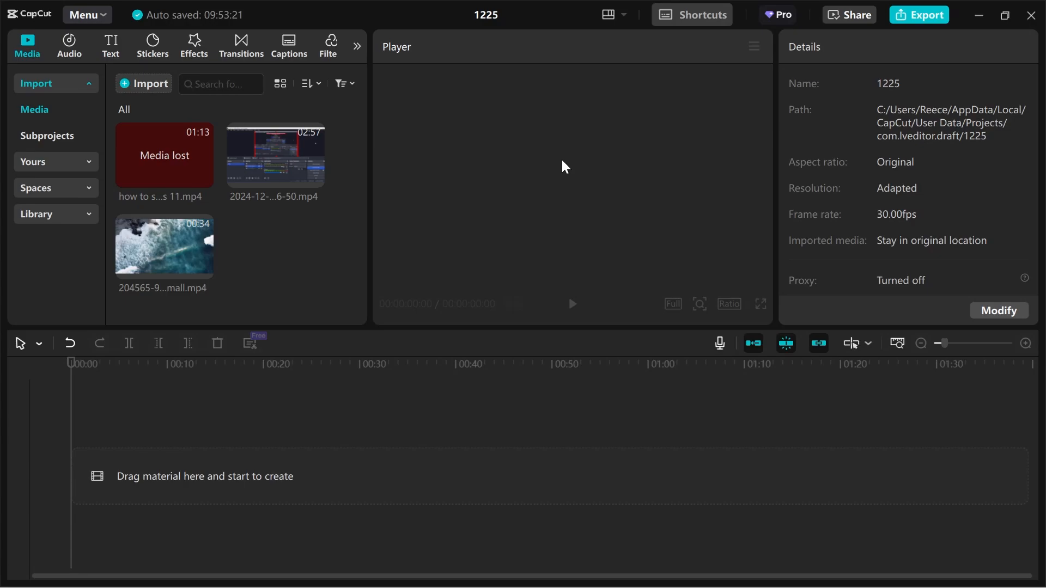
mouse_move(437, 120)
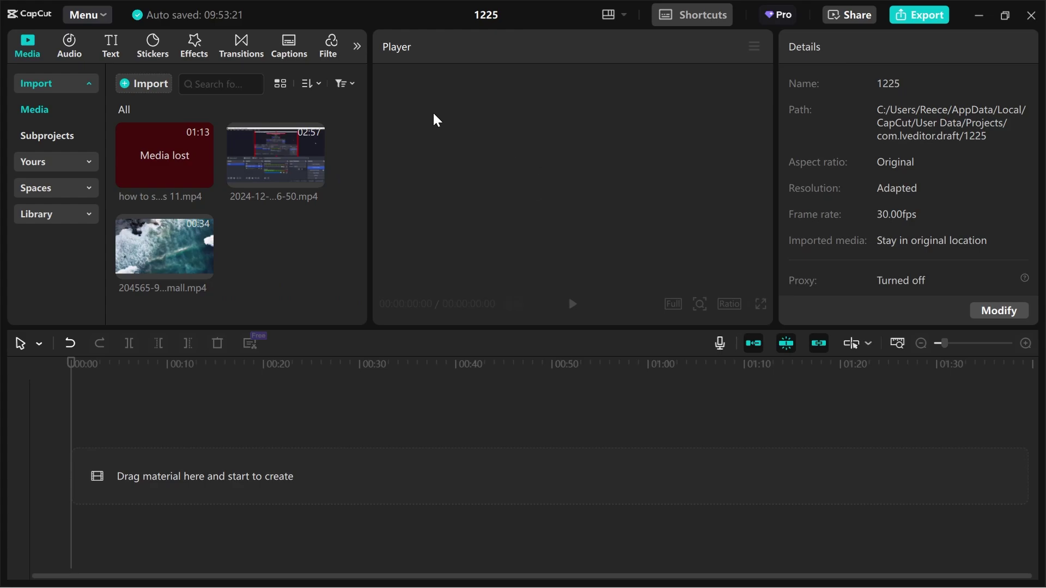
mouse_move(197, 288)
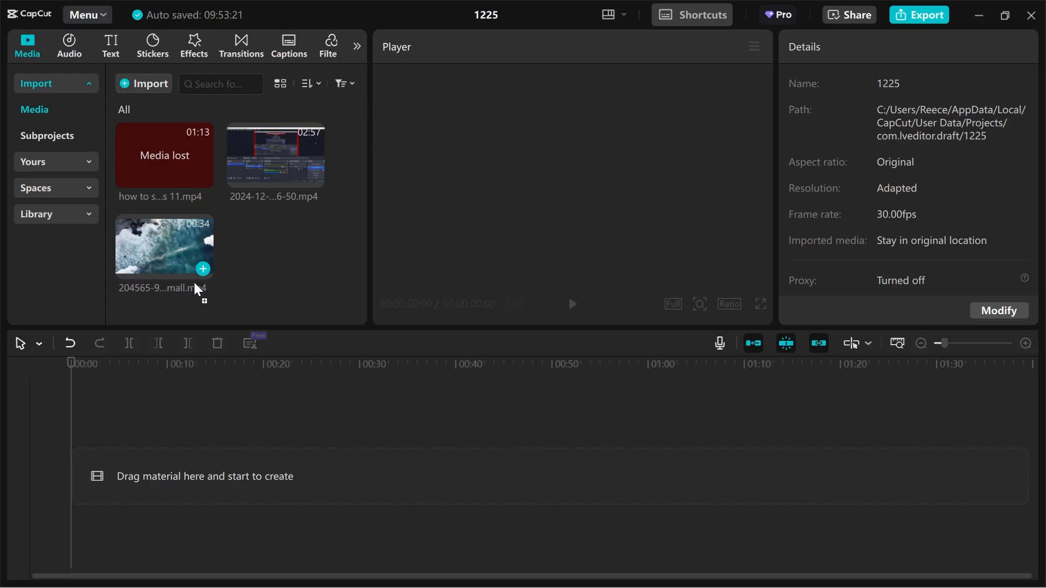
Add the ocean clip to the timeline and open the text options
left_click(202, 267)
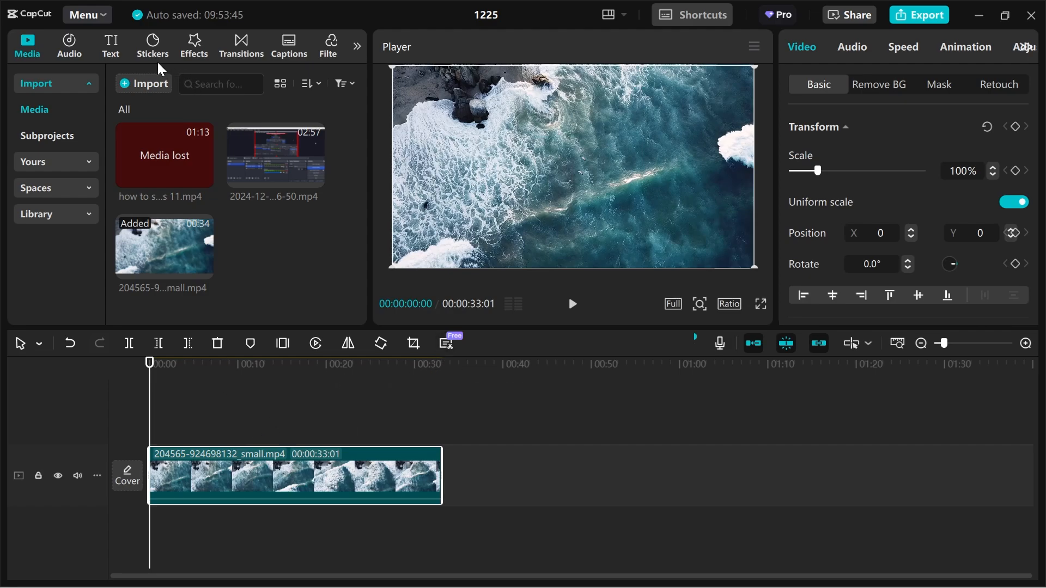
left_click(110, 45)
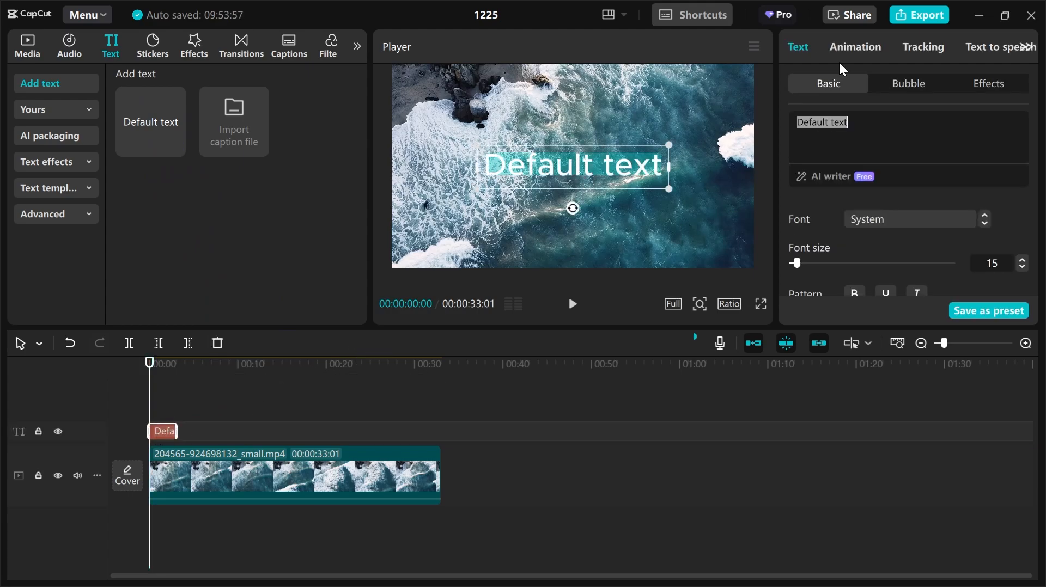
Retype the title as 'FADE IN AND OUT' and apply an outlined preset style
type("FADE IN AND")
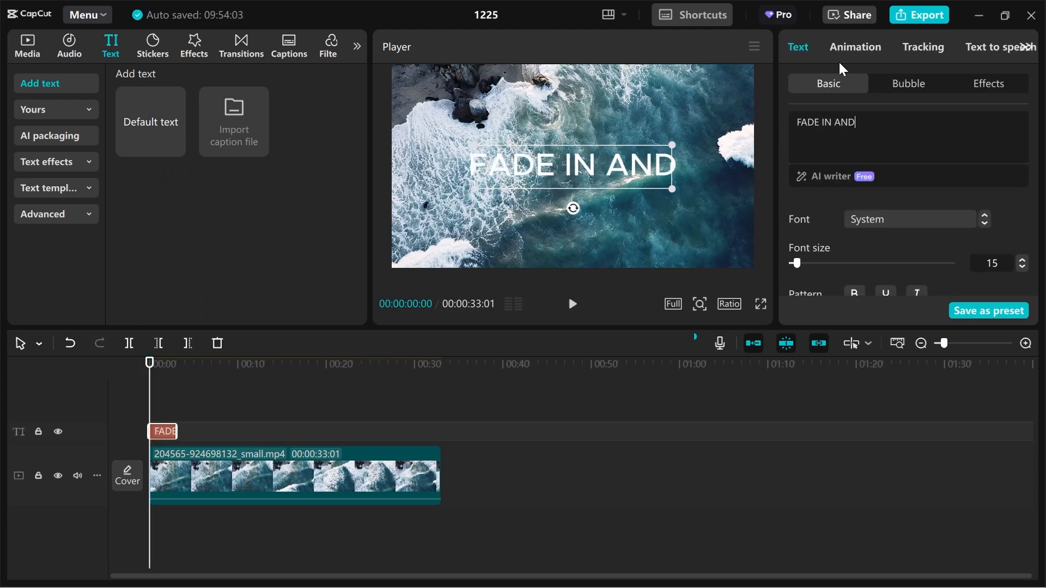
type("OUT")
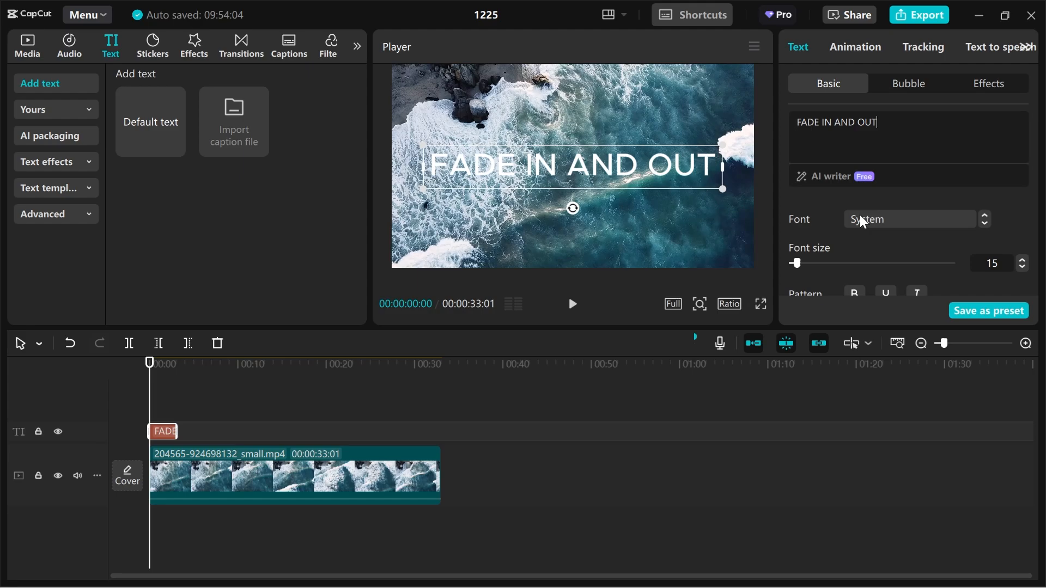
left_click(907, 219)
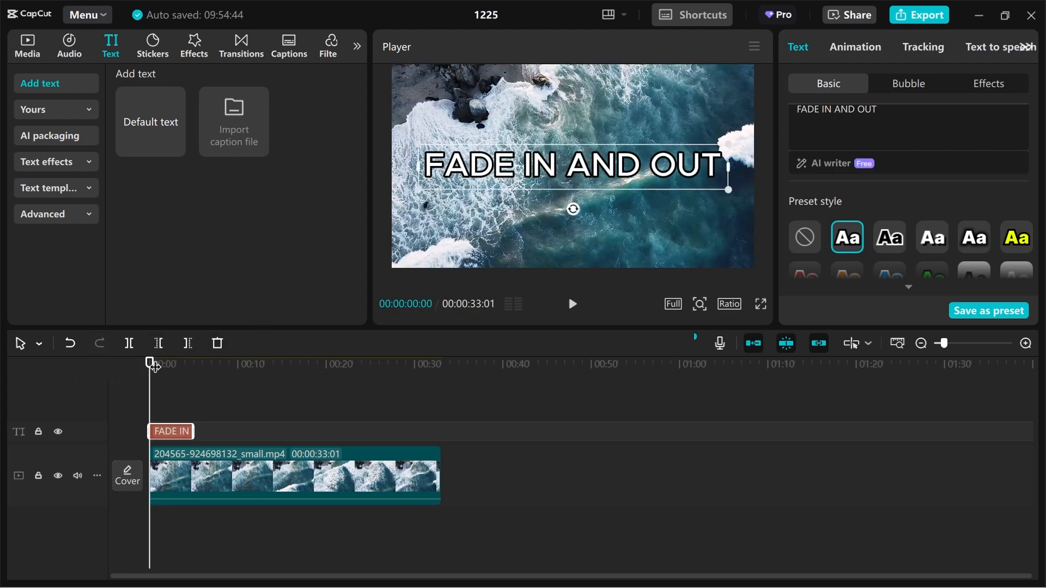
mouse_move(152, 385)
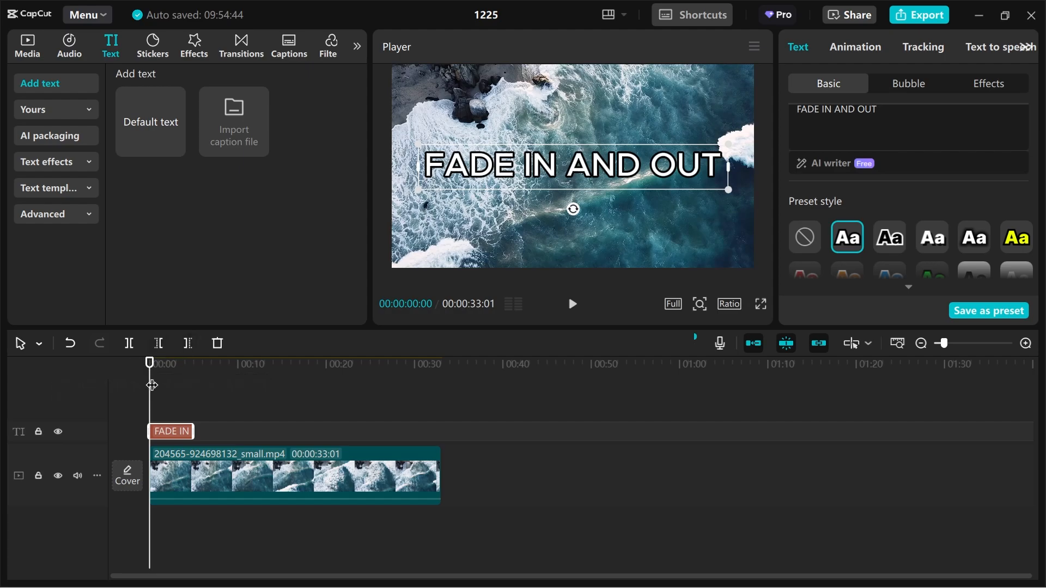
mouse_move(832, 157)
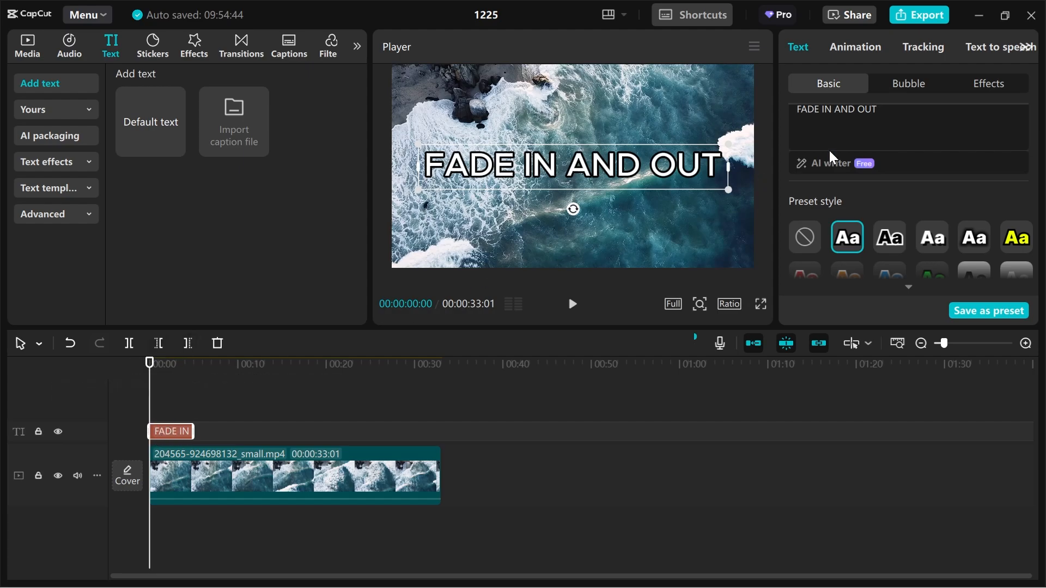
Set the title's opacity to 0% and add a keyframe at the clip start
scroll("down", 3)
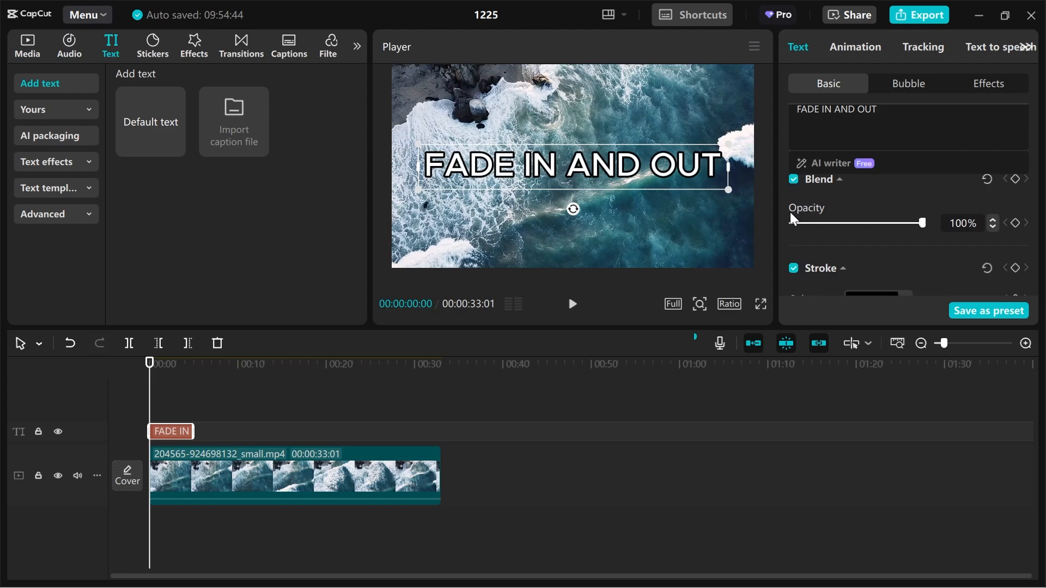
mouse_move(923, 226)
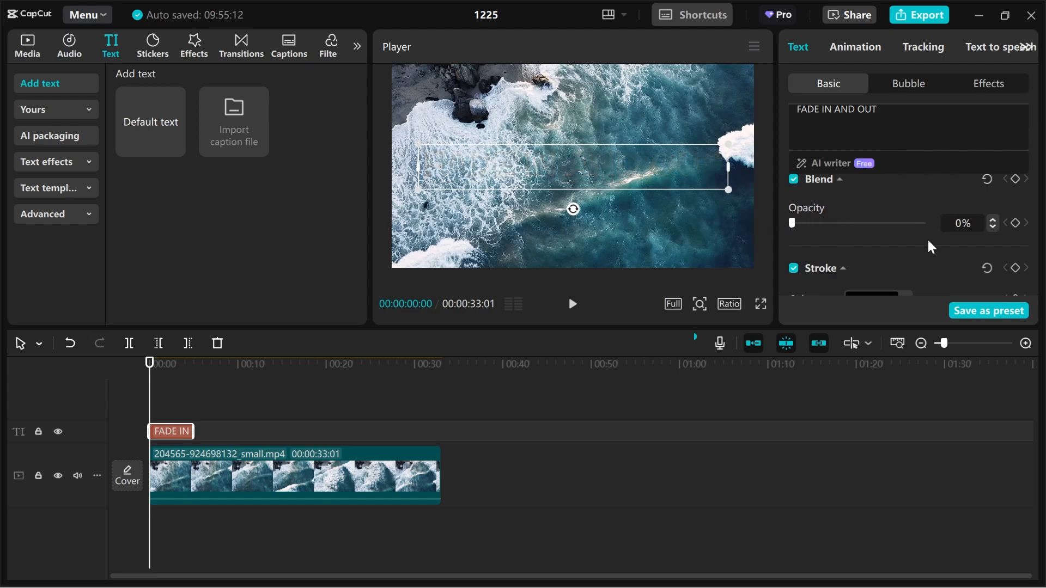
mouse_move(1018, 223)
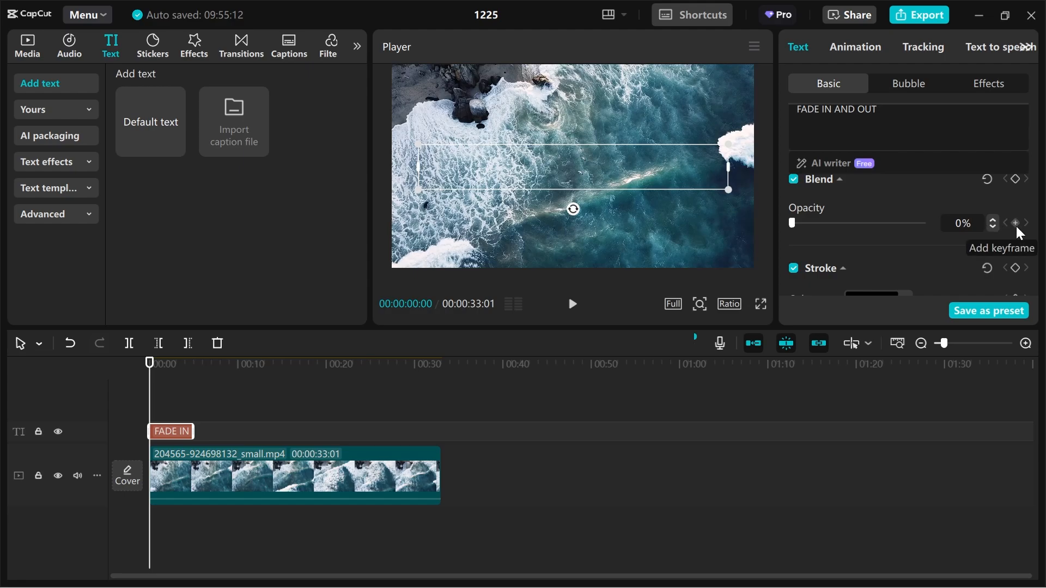
left_click(1016, 223)
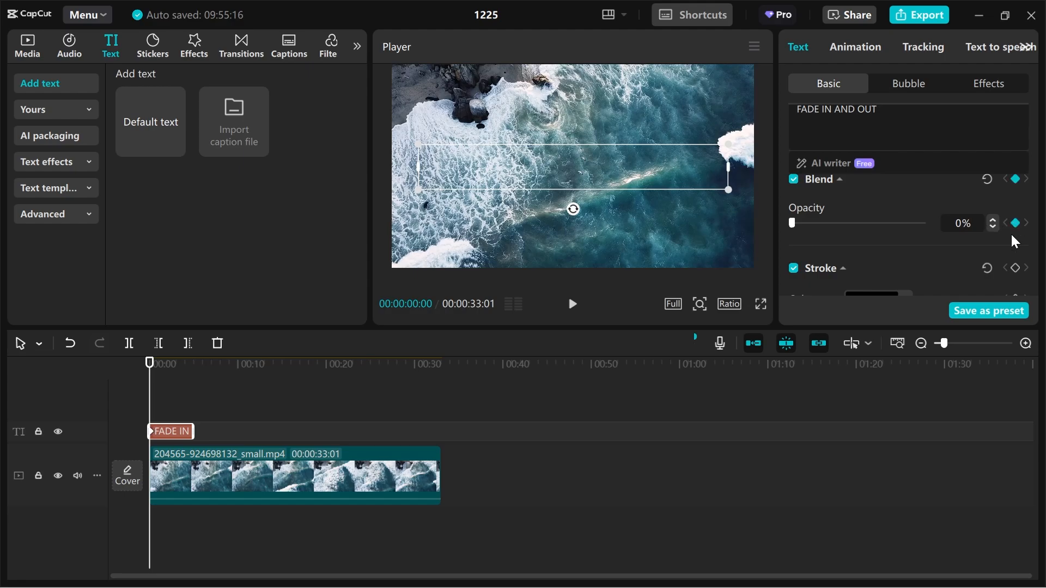
mouse_move(1014, 235)
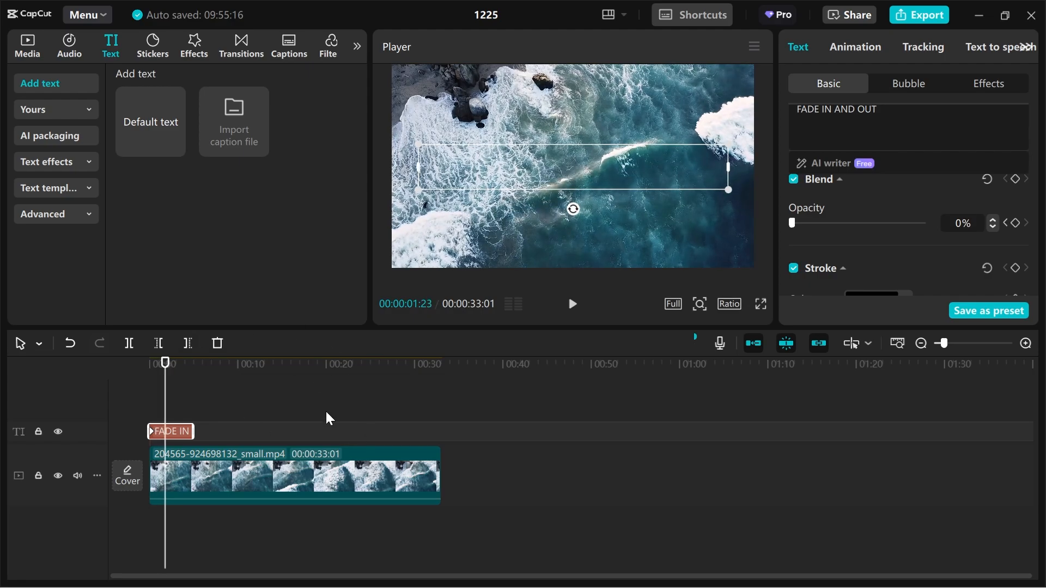
mouse_move(867, 259)
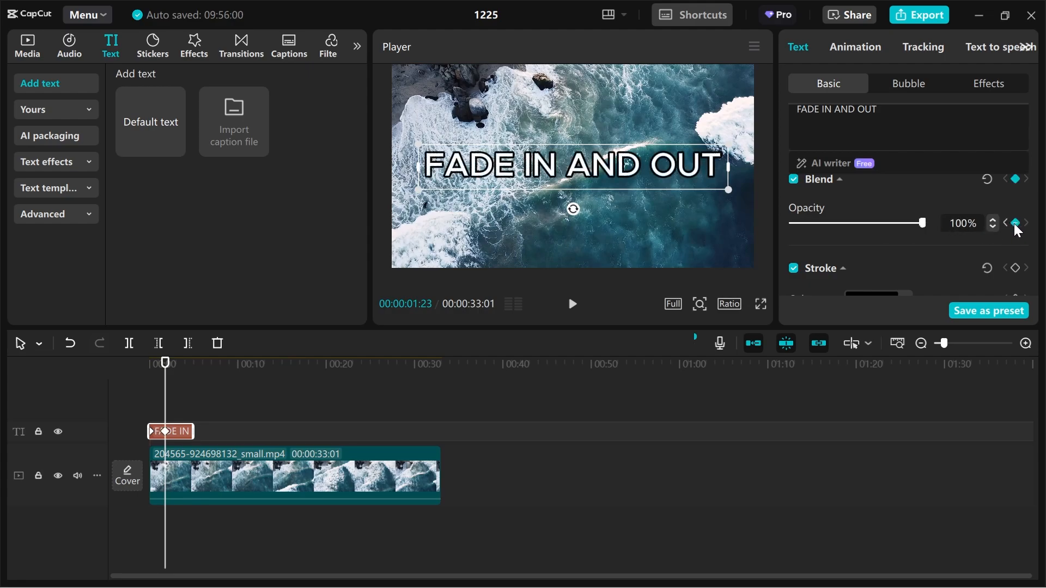
mouse_move(934, 260)
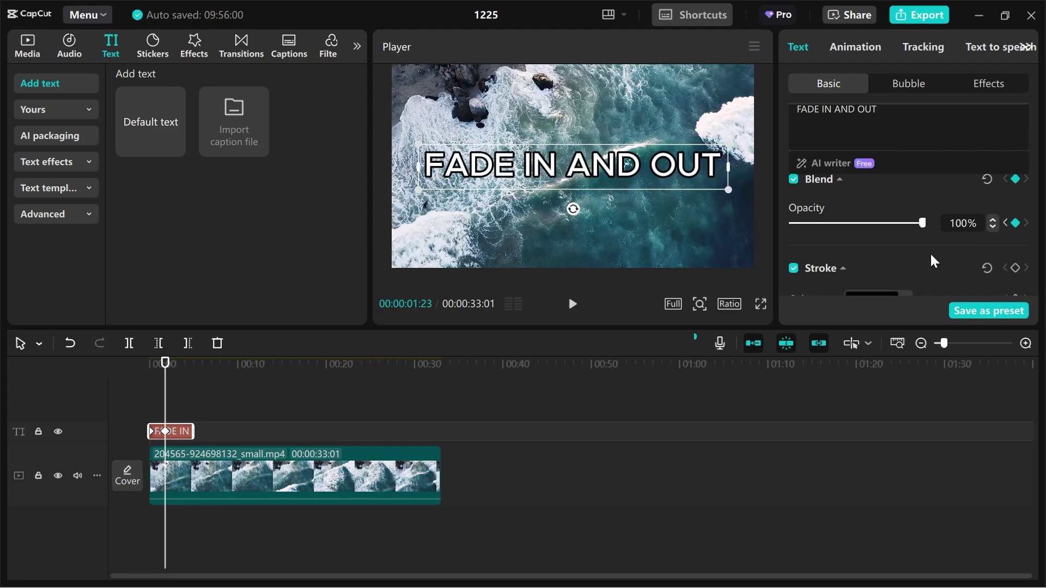
mouse_move(1017, 231)
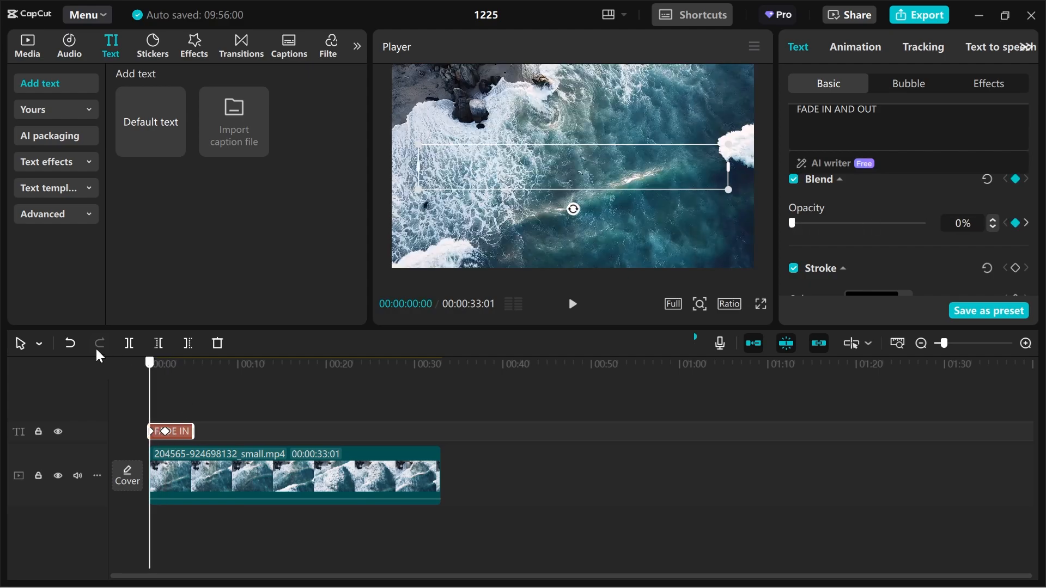
Move the playhead near the end of the video after keyframing 100% opacity
left_click(571, 304)
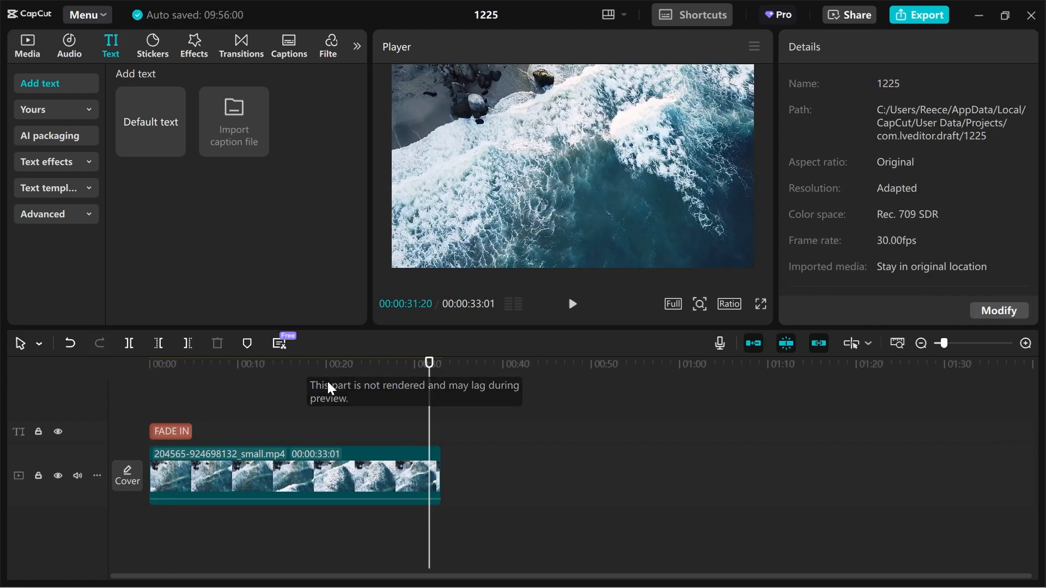
Add a Default text layer at about 27 seconds and scroll the Text panel
left_click(270, 363)
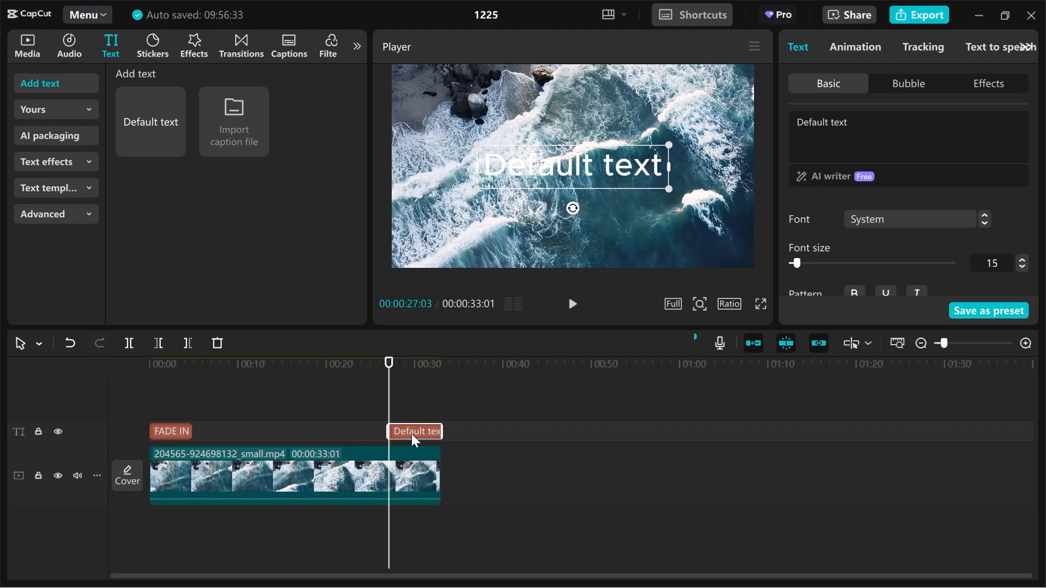
scroll("down", 3)
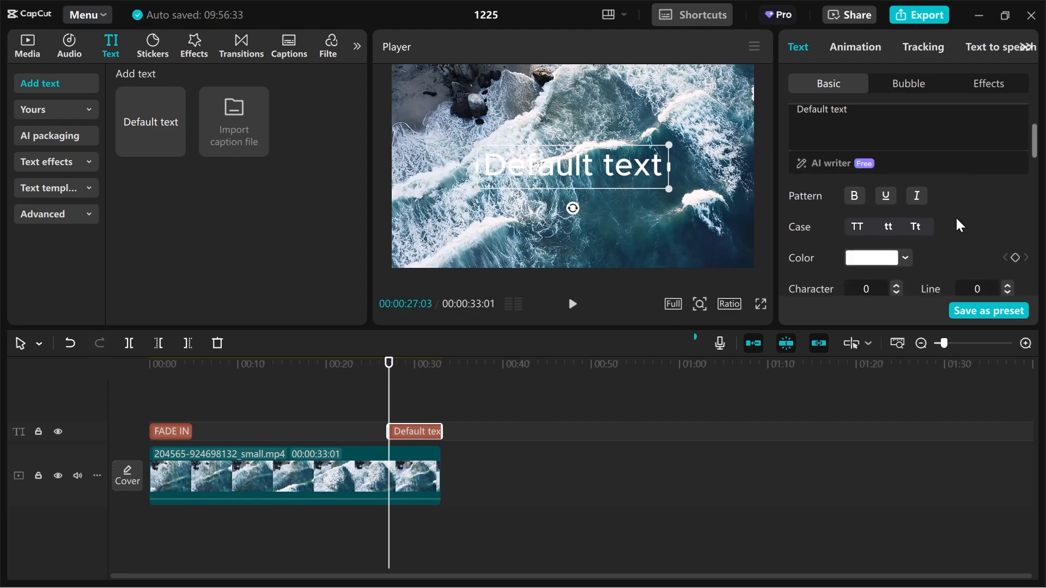
Scroll to Blend and move the playhead to the closing text's start
scroll("down", 3)
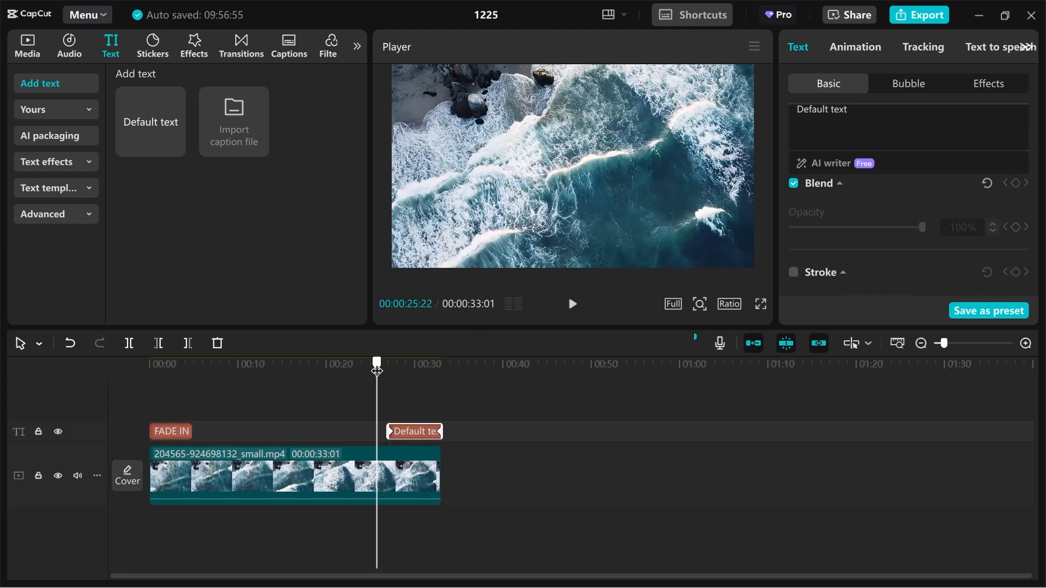
left_click(571, 304)
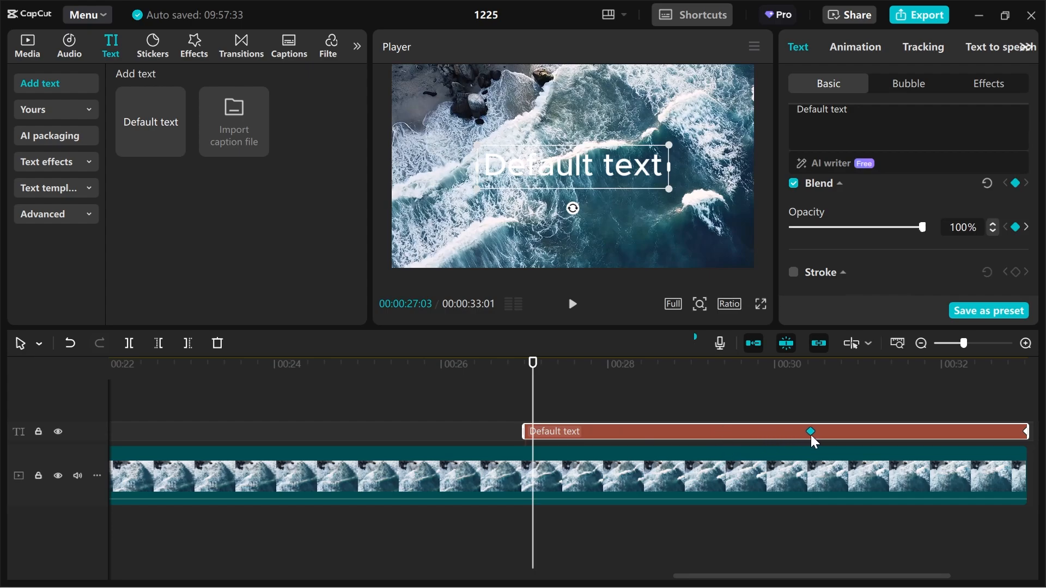
Jump to the closing text's opacity keyframe to fade it out
left_click(571, 303)
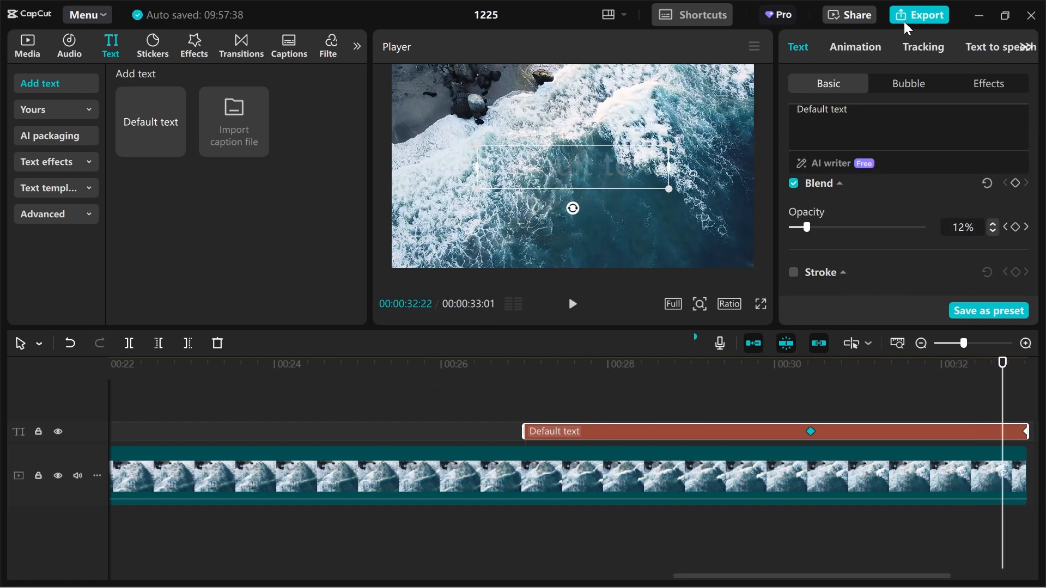
mouse_move(579, 215)
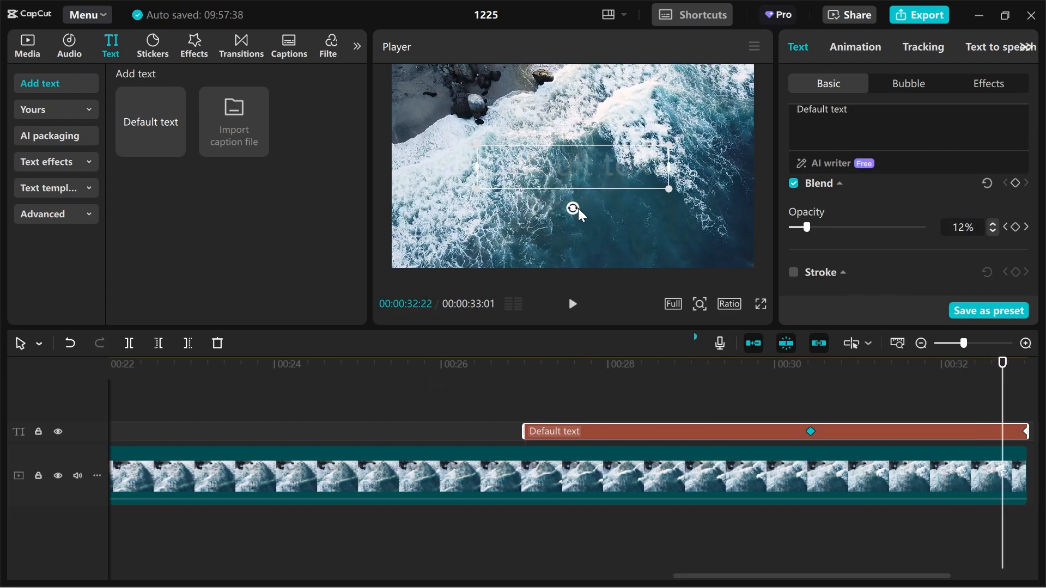